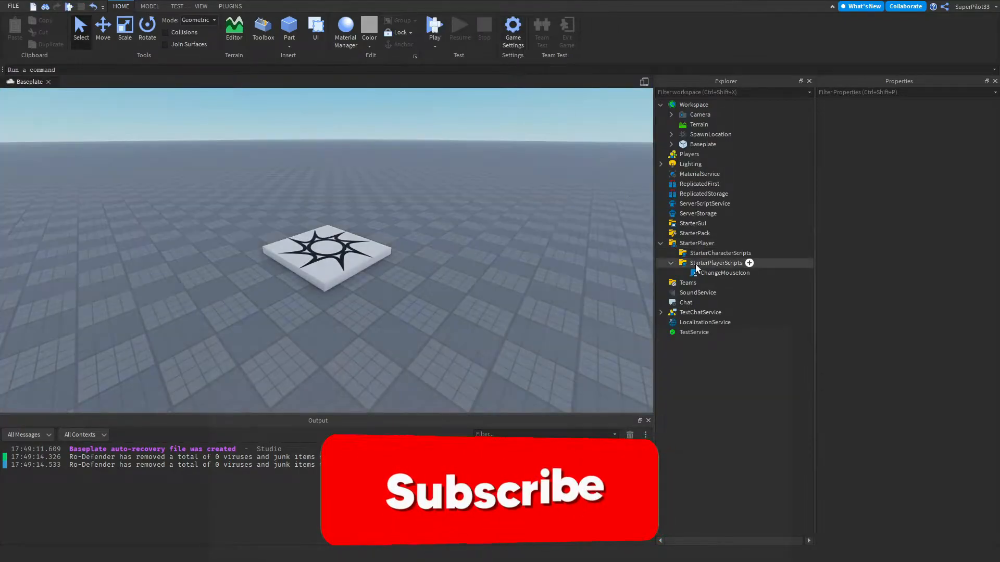
Step: Add a ScreenGui with an ImageLabel under StarterGui
left_click(692, 223)
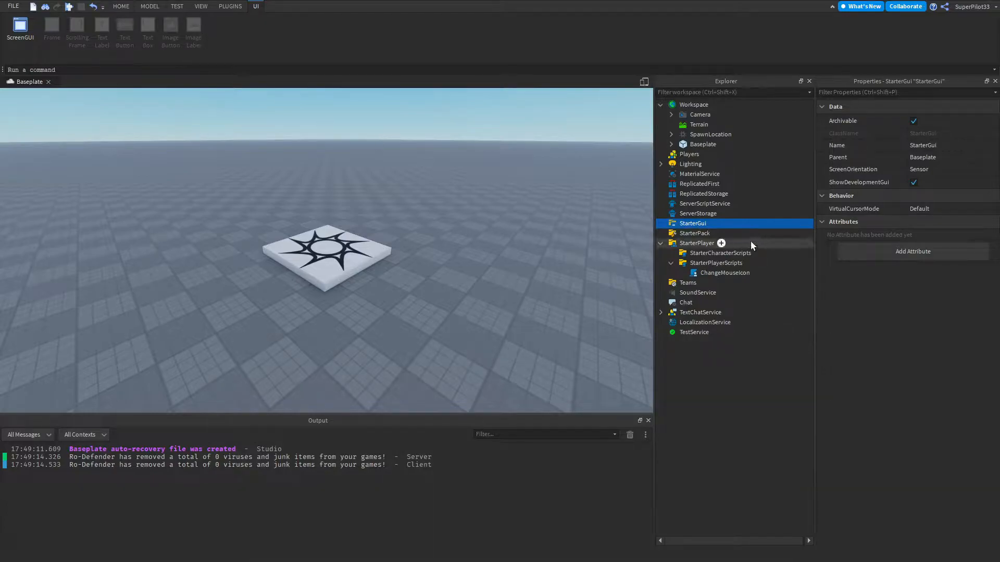
left_click(20, 29)
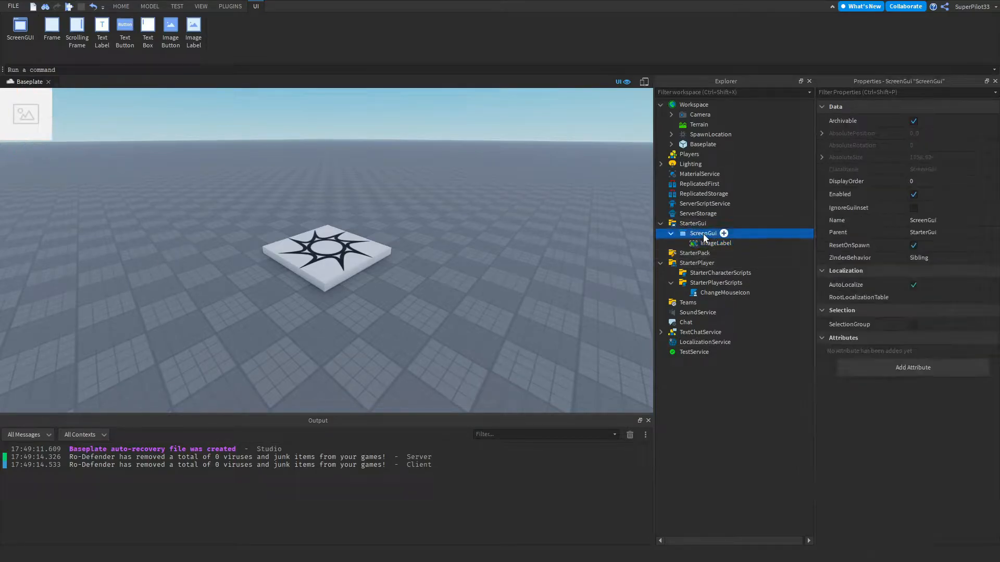
Step: Filter the Toolbox to Images and start searching 'mouse c' for cursor pictures
left_click(715, 242)
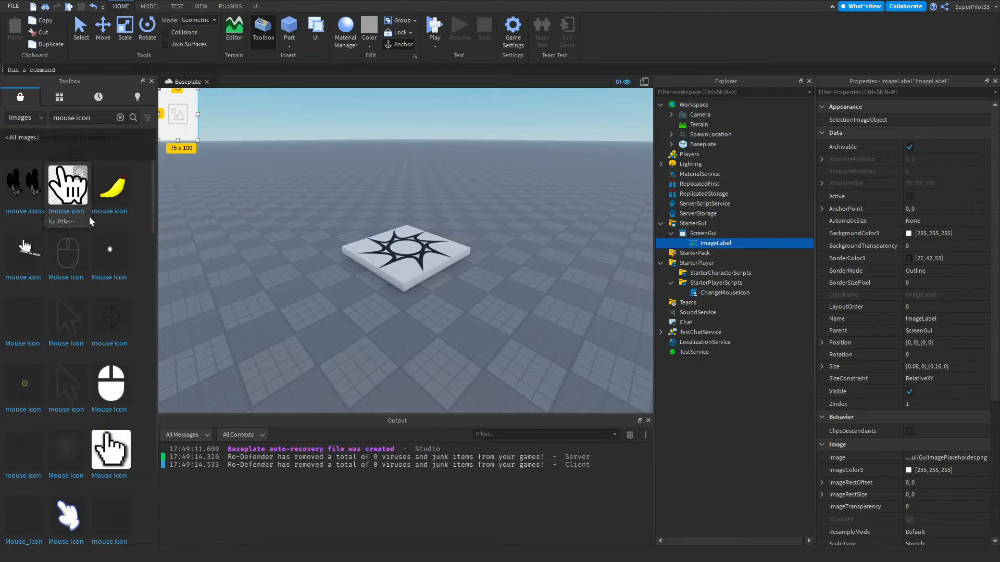
left_click(120, 118)
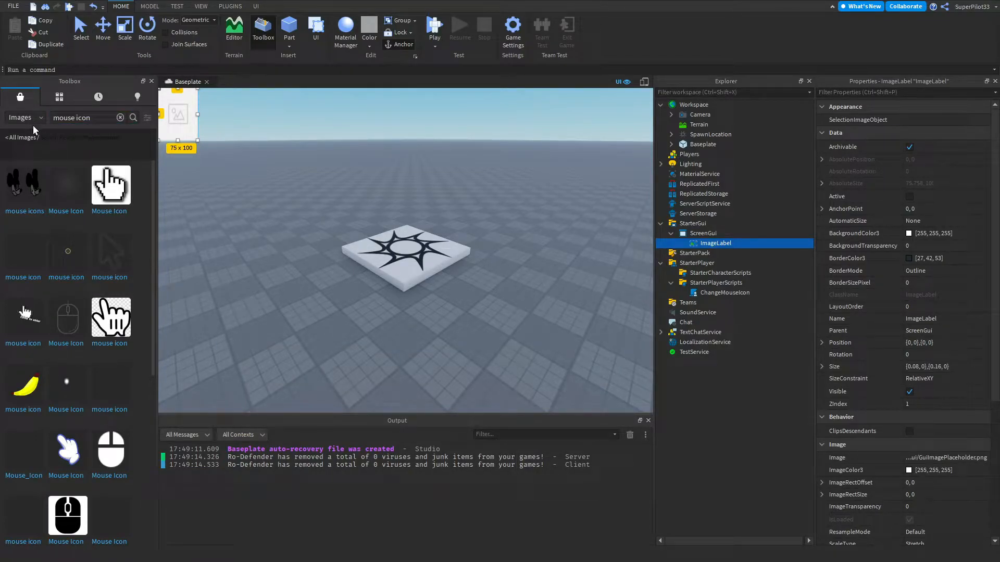
left_click(84, 117)
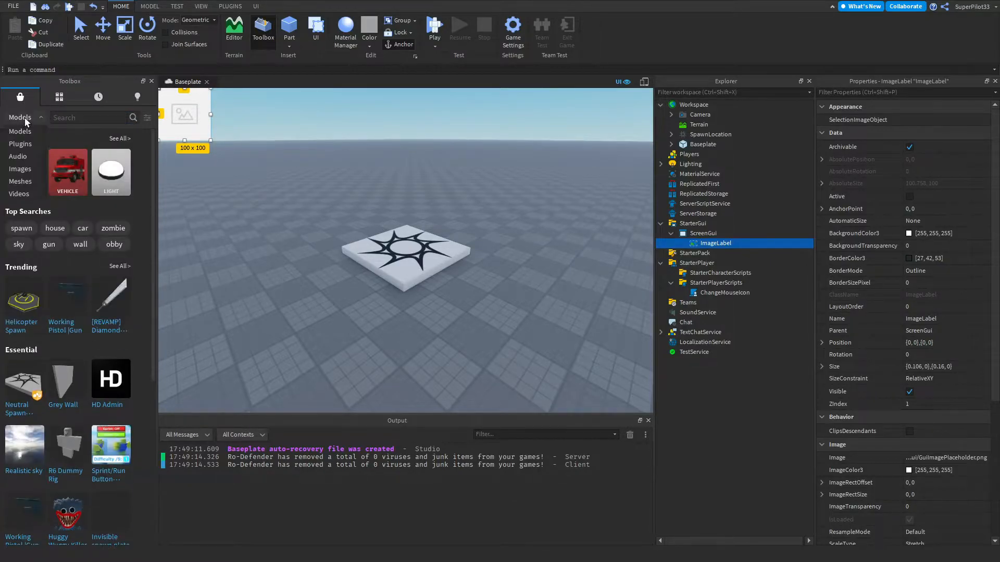
left_click(22, 118)
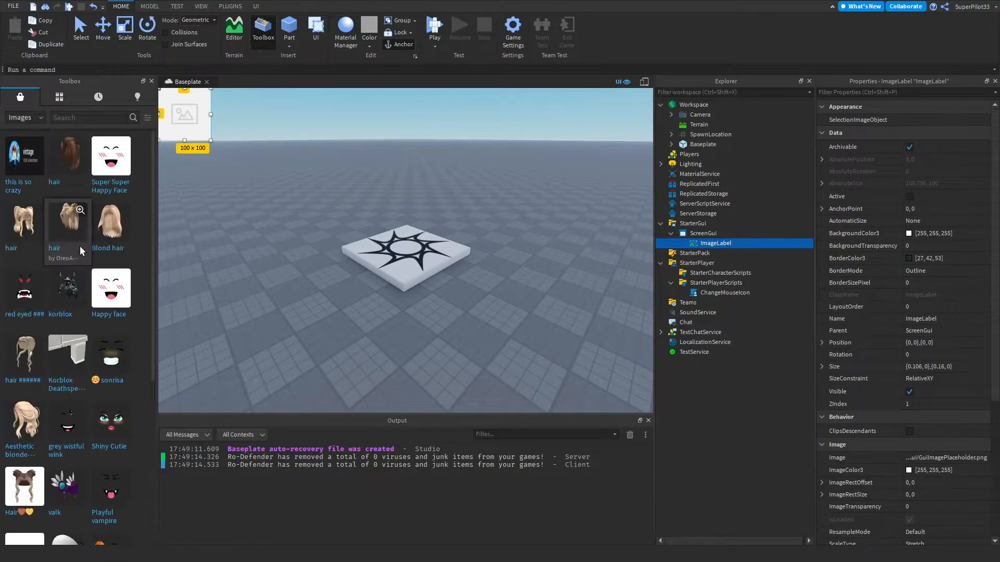
scroll("down", 3)
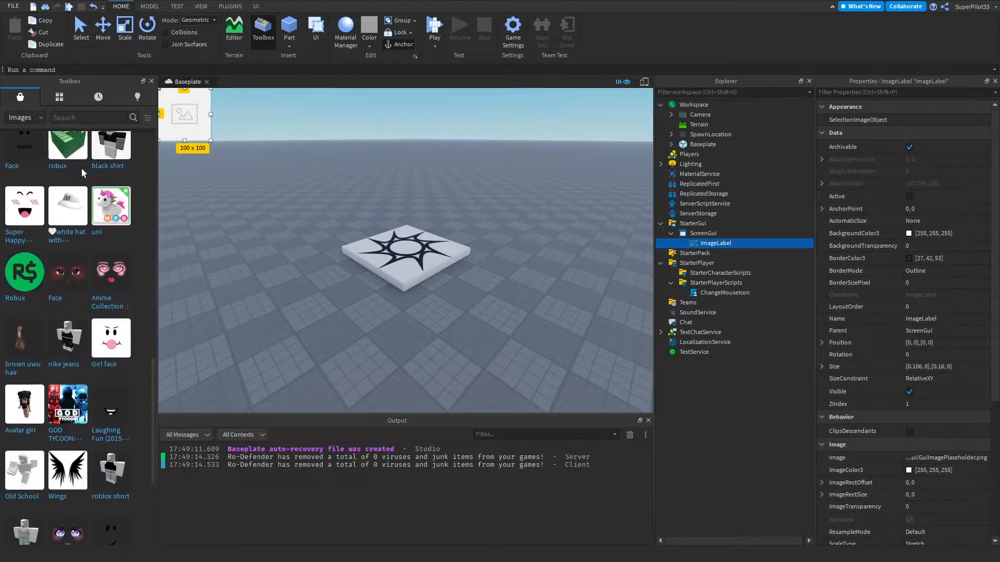
type("mouse c")
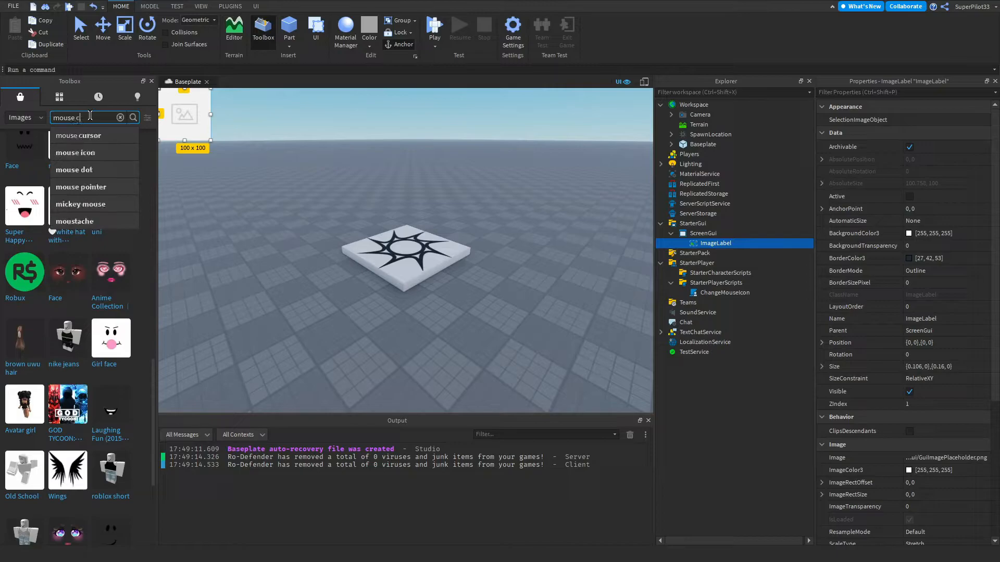
Step: Insert the Laser tag mouse cursor decal and copy its Texture URL for the ImageLabel
left_click(78, 135)
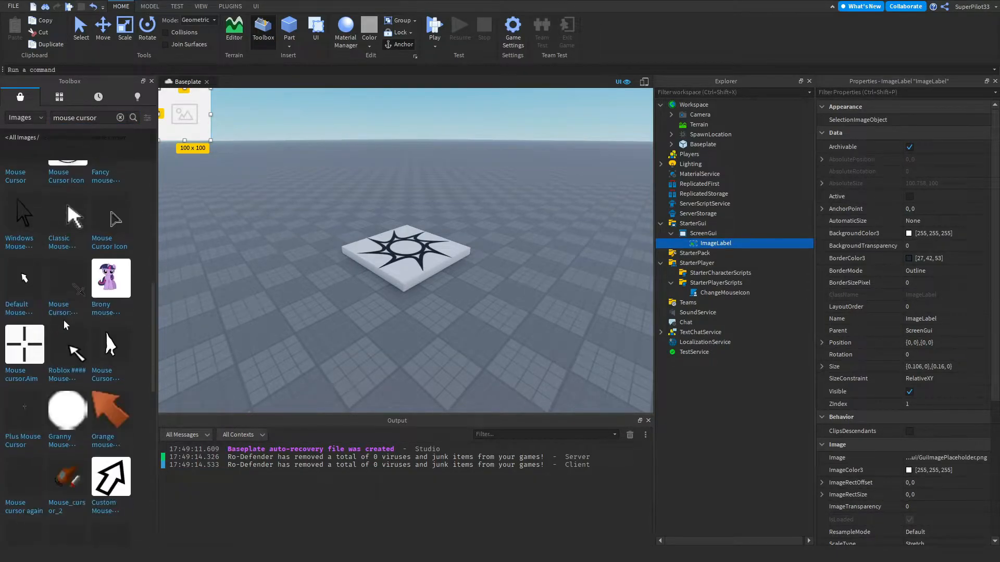
scroll("down", 3)
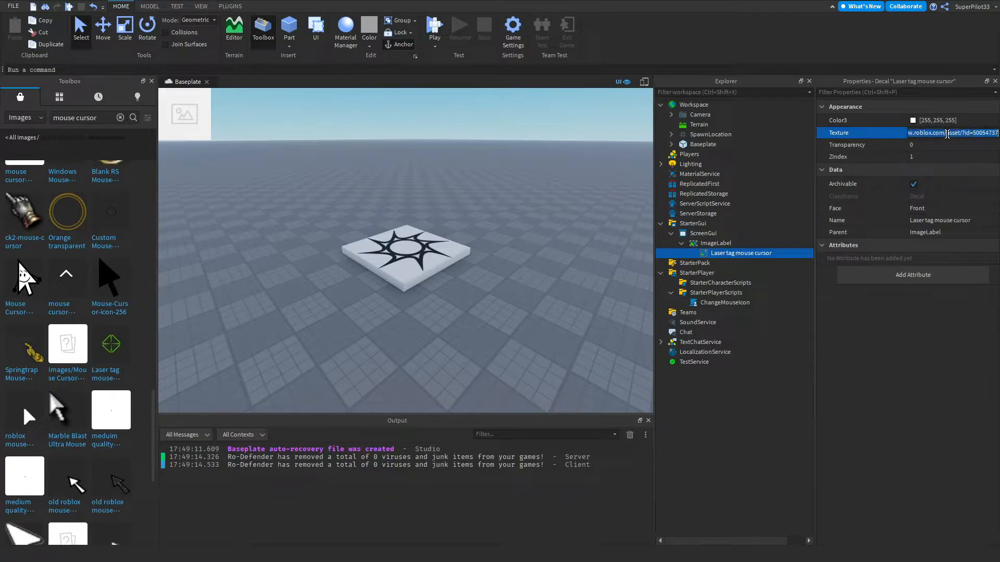
left_click(256, 6)
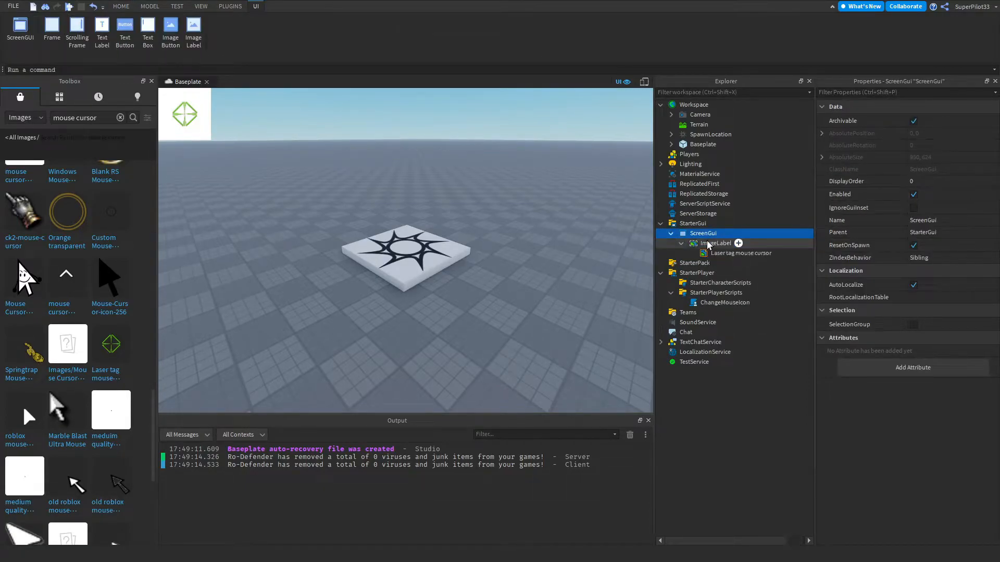
Step: Copy the ImageLabel's Image asset id for use in the ChangeMouseIcon script
left_click(716, 243)
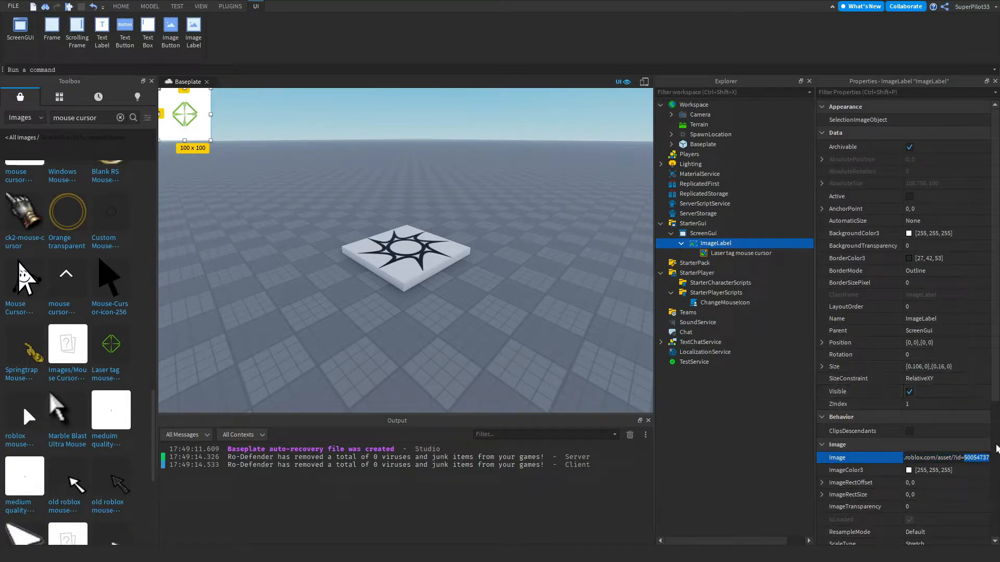
double_click(723, 302)
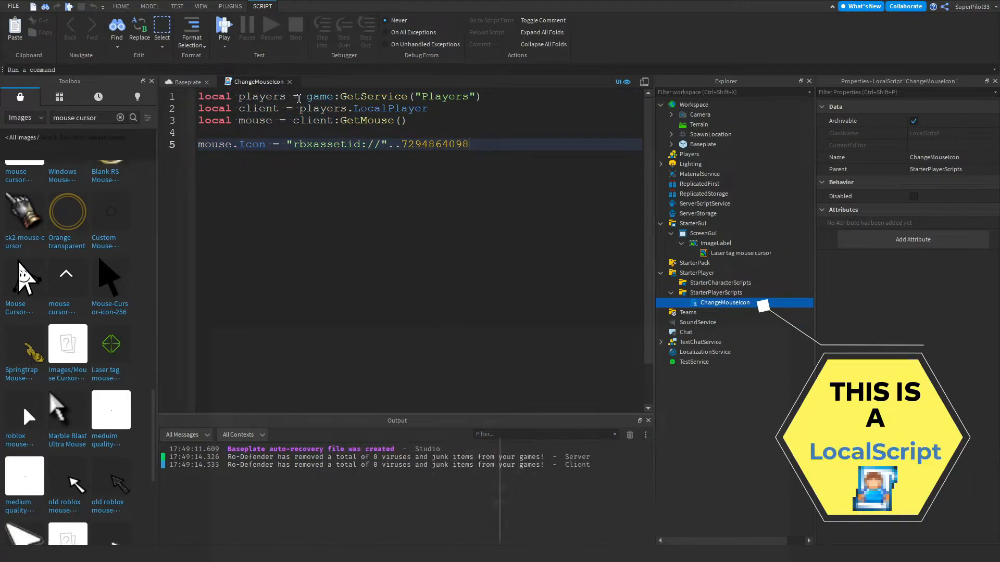
mouse_move(727, 144)
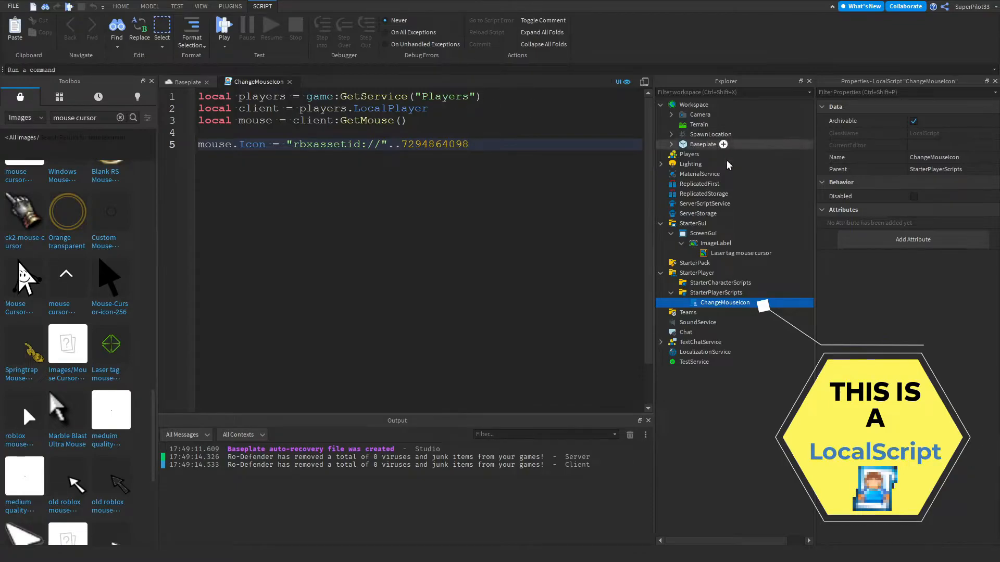
Step: Close the Toolbox and select the old asset id on the mouse.Icon line
left_click(688, 154)
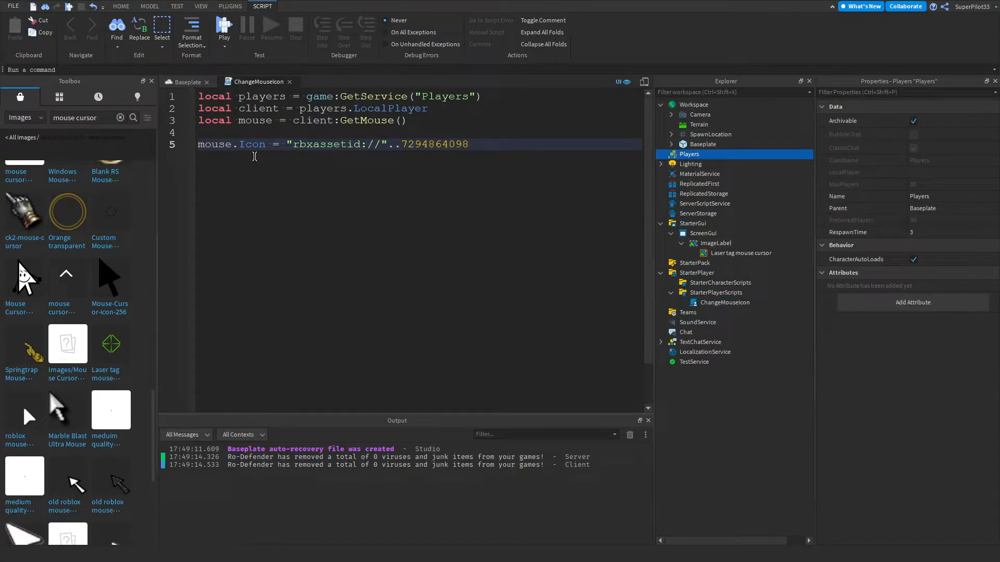
double_click(259, 108)
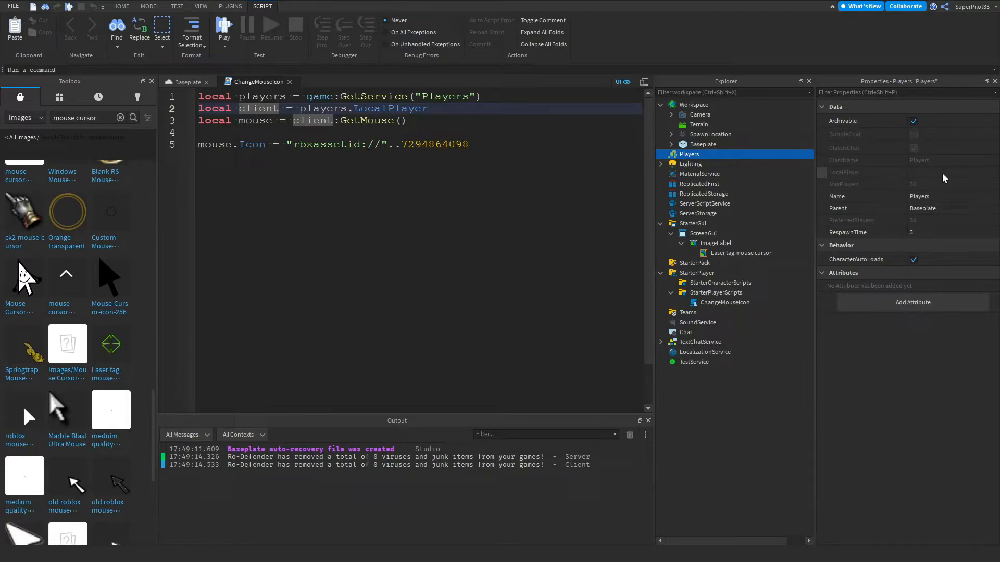
left_click(399, 120)
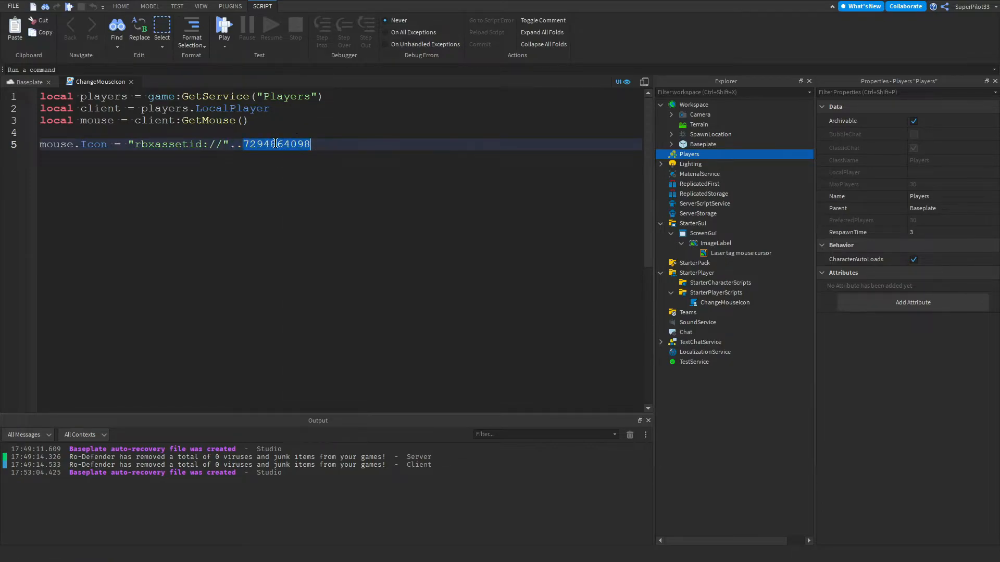
Step: Set mouse.Icon to rbxassetid 50054737 and play-test the green crosshair cursor
type("50054737")
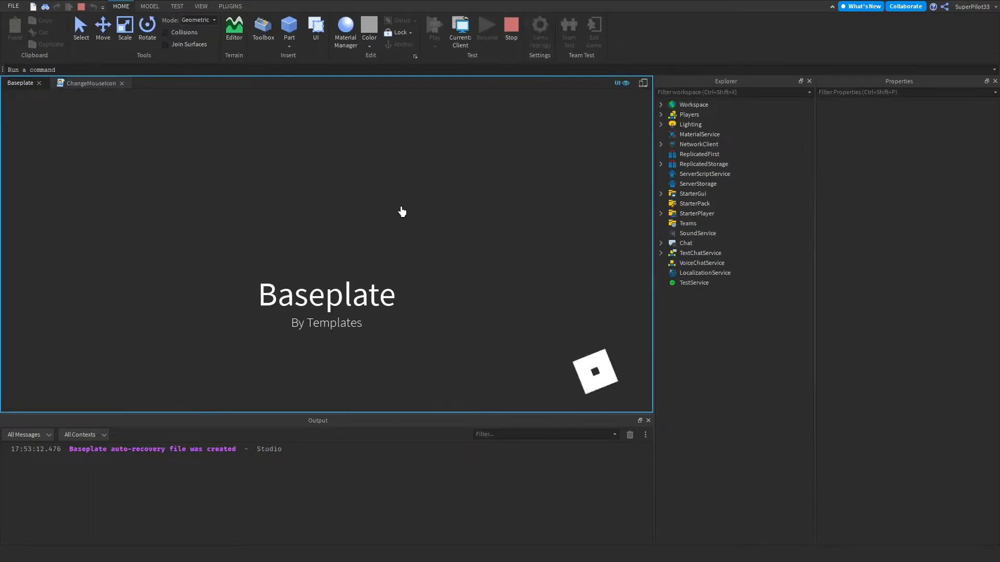
left_click(435, 30)
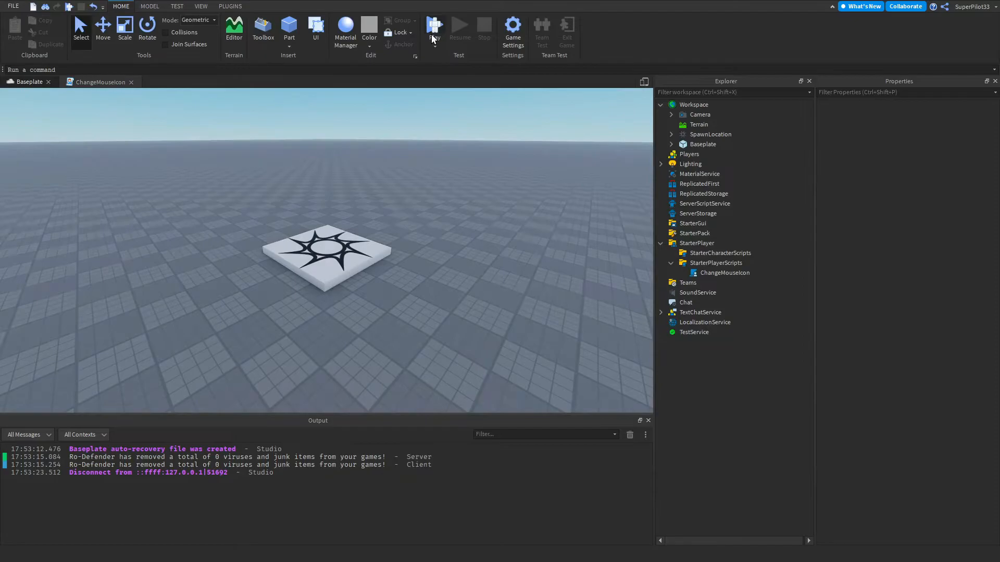
left_click(433, 29)
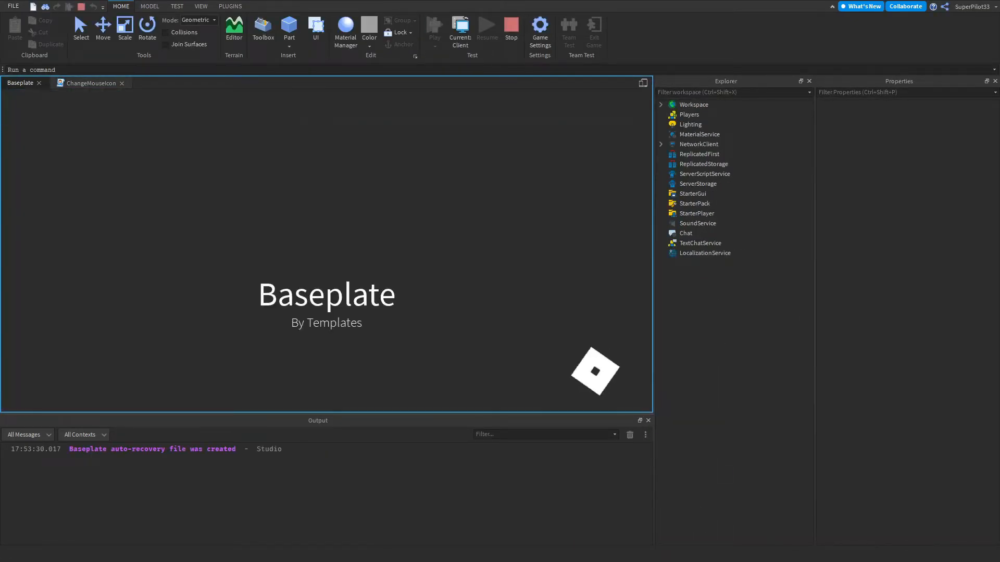
left_click(434, 29)
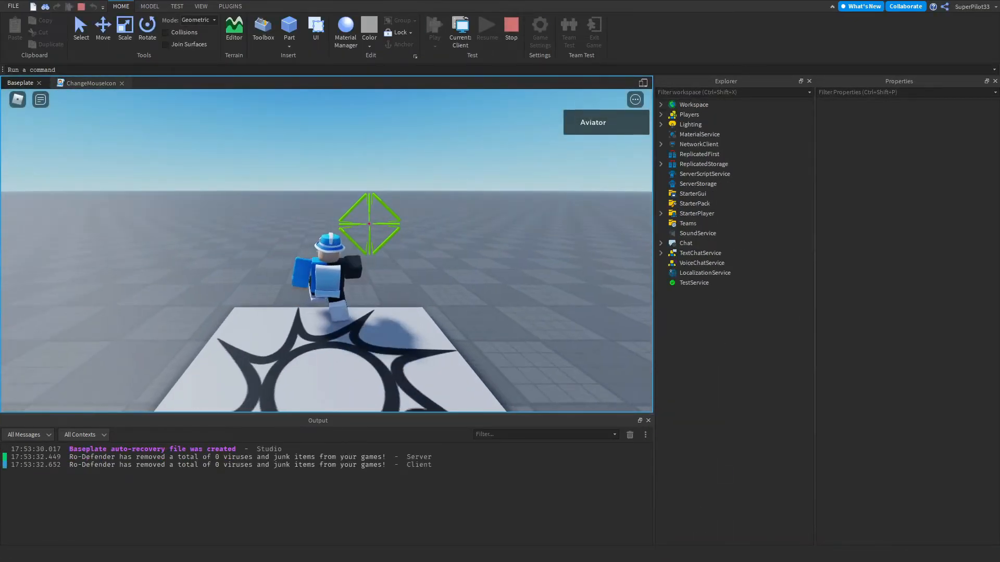